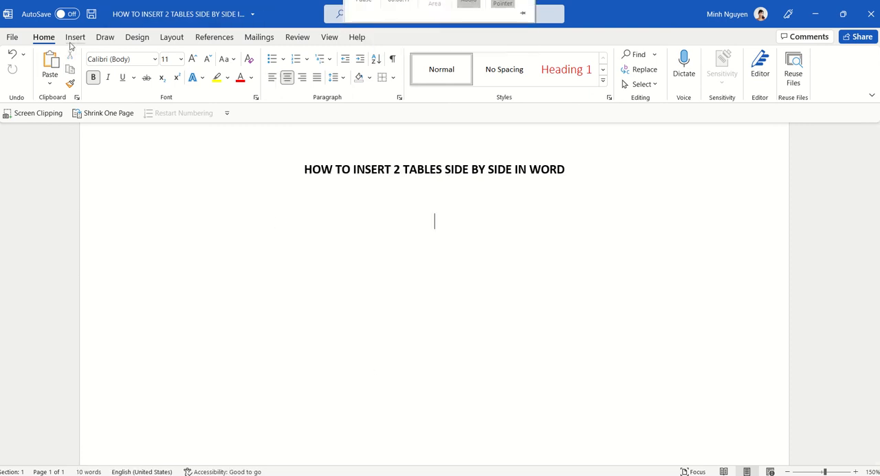
- Insert a 2x1 table (one row, two columns) below the heading
{"action": "left_click", "coordinate": [75, 36]}
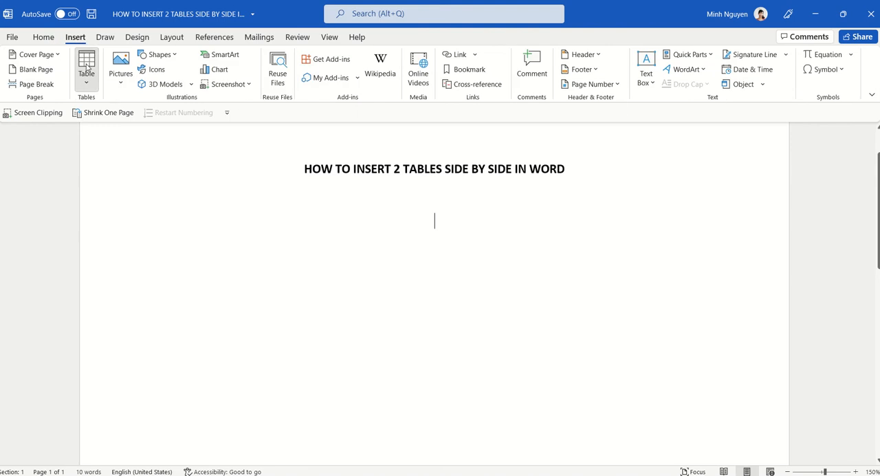
{"action": "left_click", "coordinate": [86, 62]}
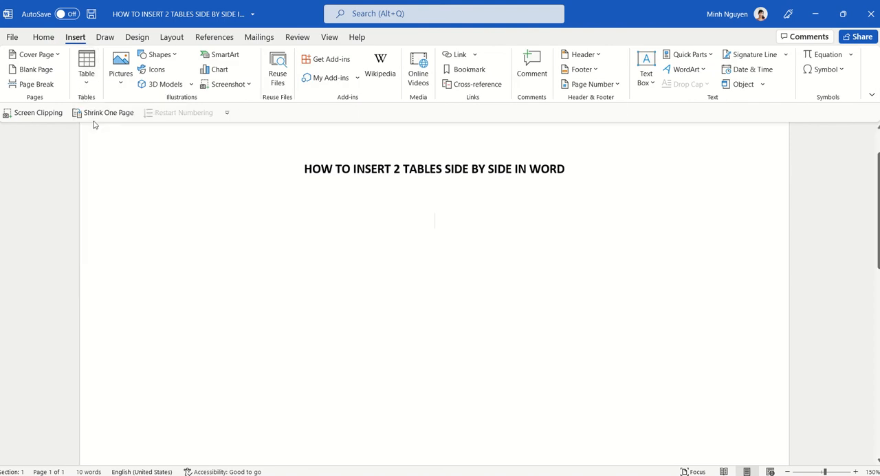
{"action": "left_click", "coordinate": [86, 65]}
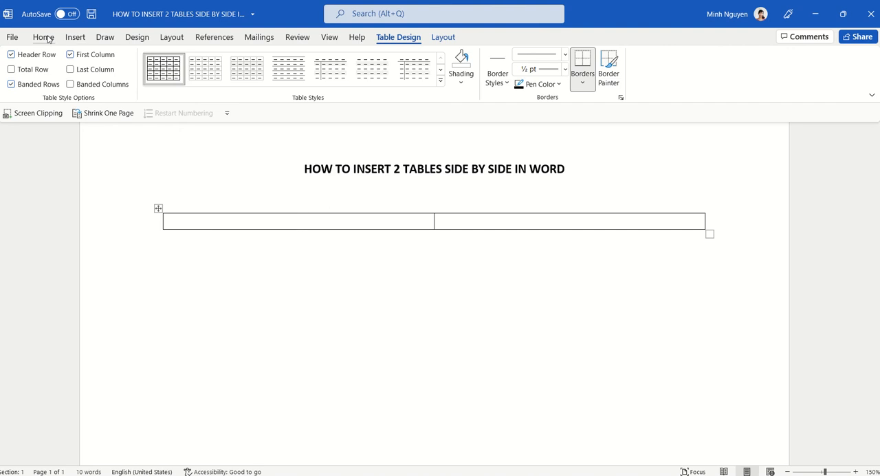
- Type 'Table 1' in the left cell and move to the right cell
{"action": "left_click", "coordinate": [44, 37]}
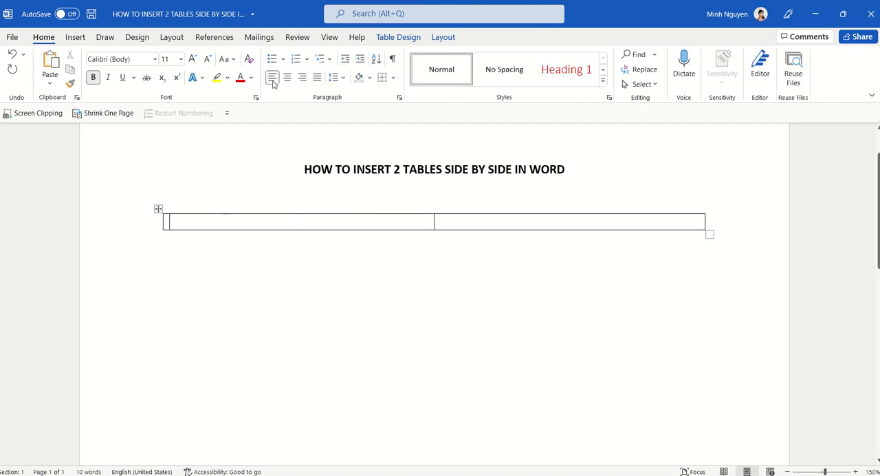
{"action": "type", "text": "Table"}
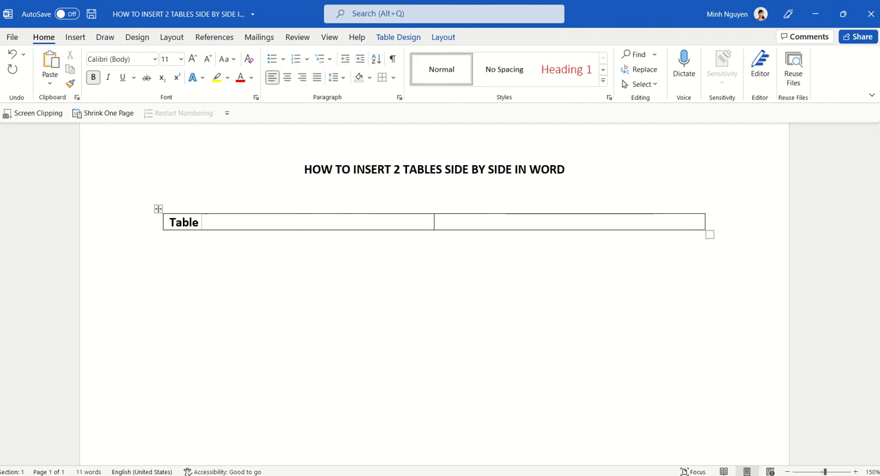
{"action": "type", "text": "1"}
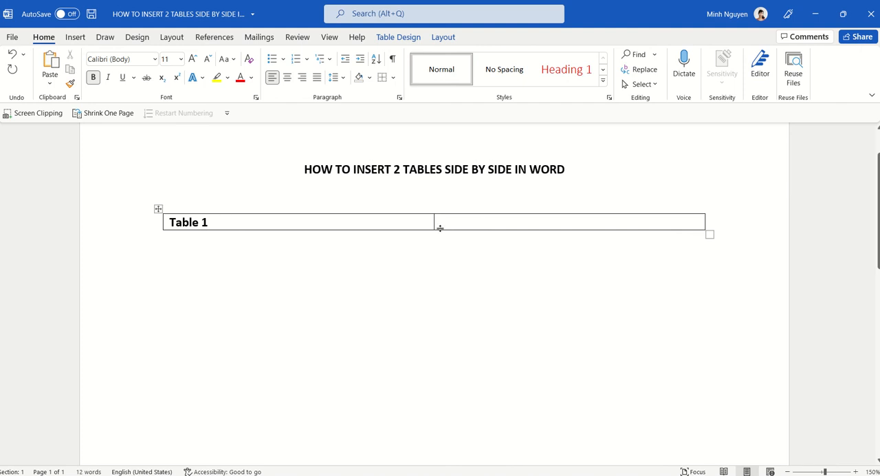
{"action": "type", "text": "Table 2"}
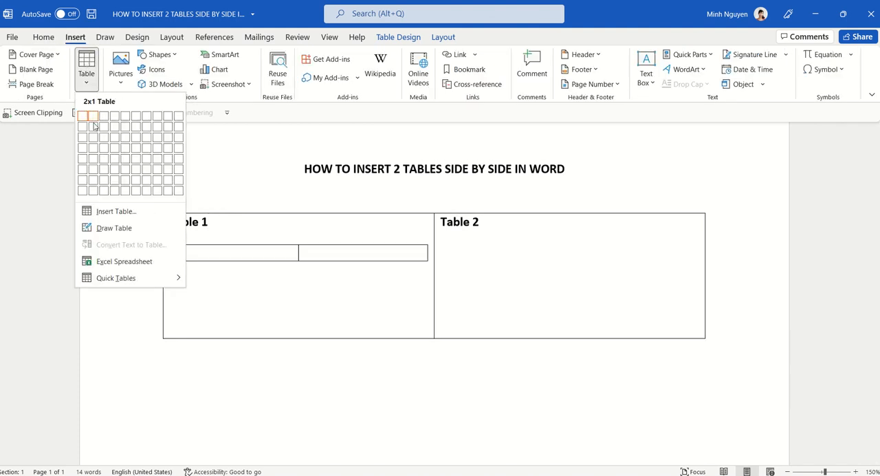
{"action": "mouse_move", "coordinate": [102, 136]}
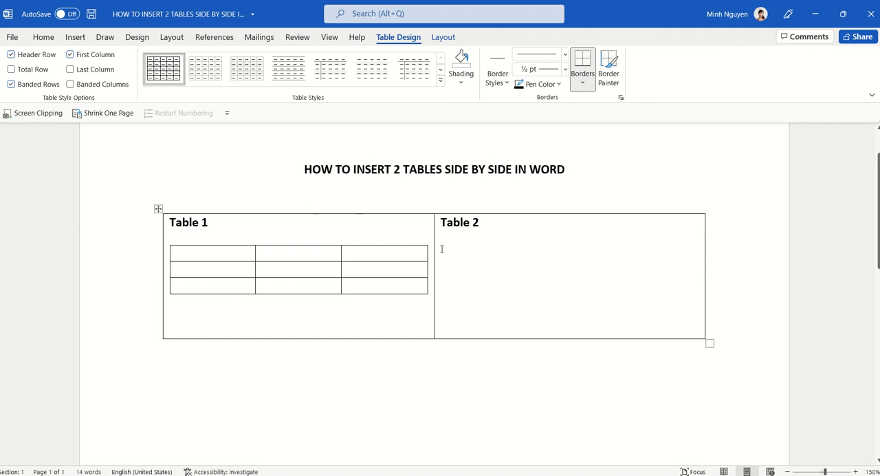
- Place the cursor in the Table 2 cell below its label
{"action": "left_click", "coordinate": [440, 252]}
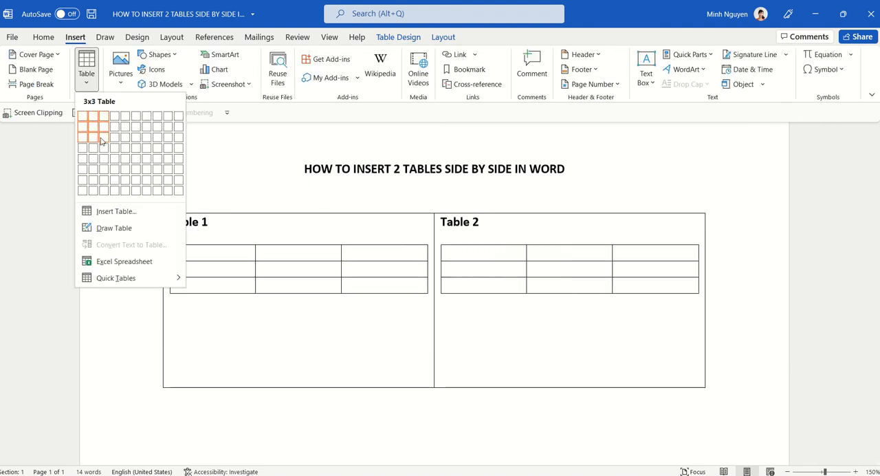
- Insert a 3x3 nested table under the Table 2 label
{"action": "left_click", "coordinate": [102, 126]}
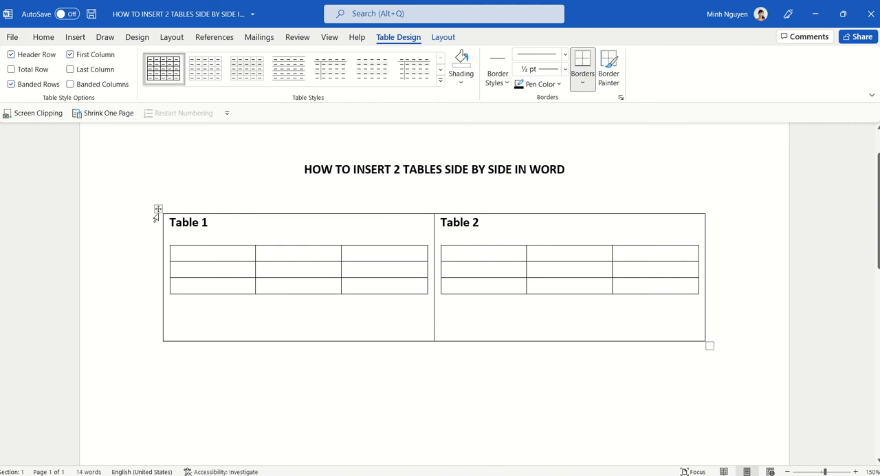
- Select the outer master table and remove its borders with No Border
{"action": "left_click", "coordinate": [440, 333]}
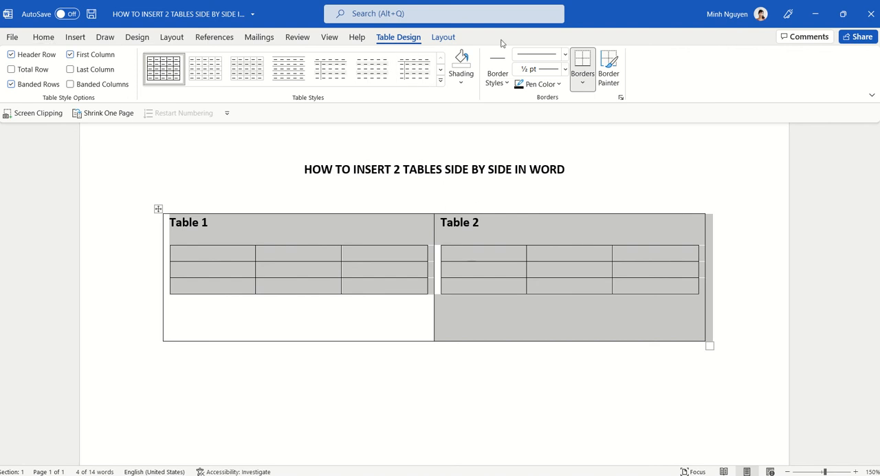
{"action": "left_click", "coordinate": [582, 69]}
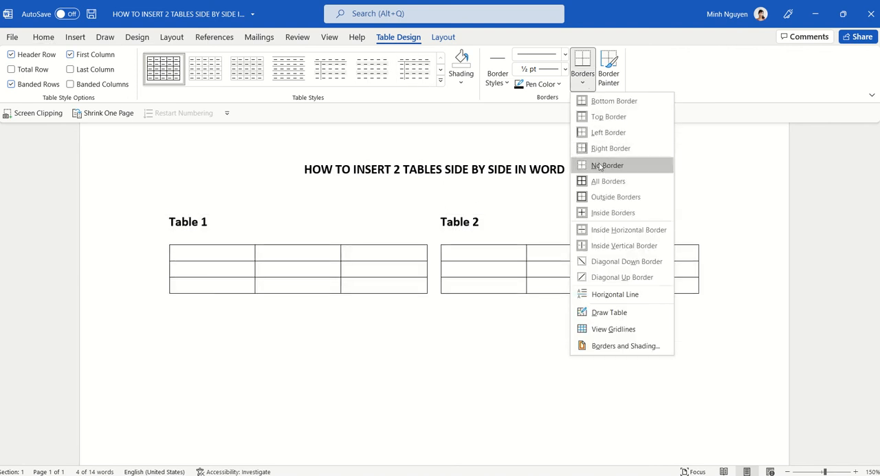